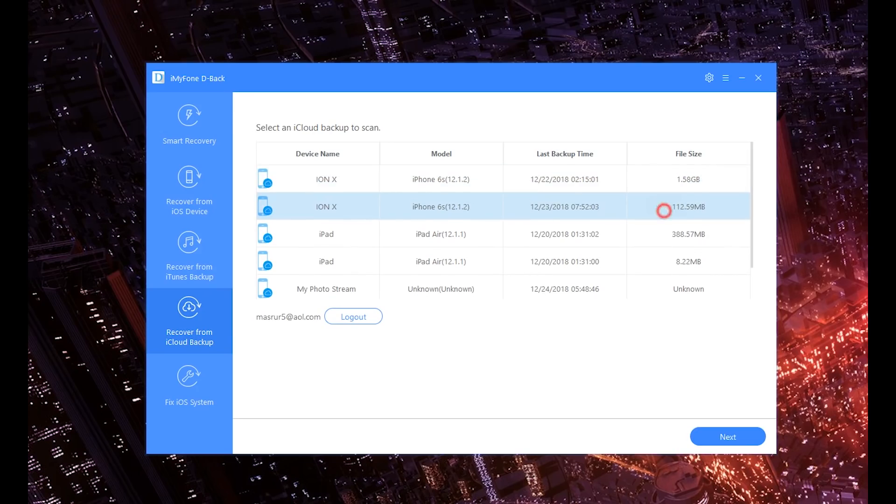
# Step: Choose the 388.57MB iPad backup dated 12/20/2018 01:31:02 instead of ION X and continue
pyautogui.click(663, 206)
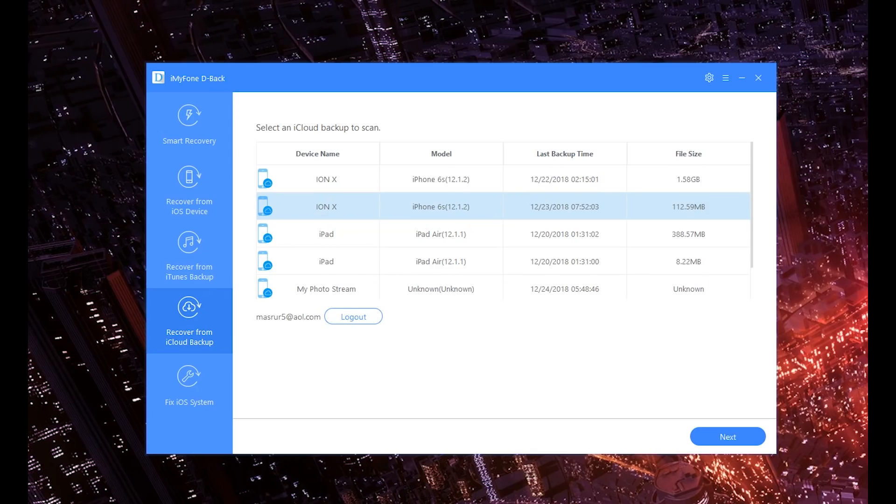
pyautogui.click(689, 234)
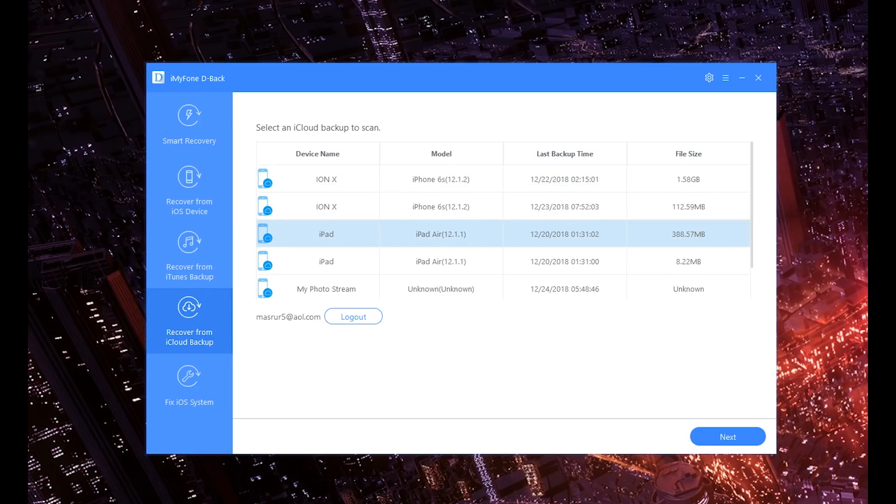
pyautogui.click(727, 436)
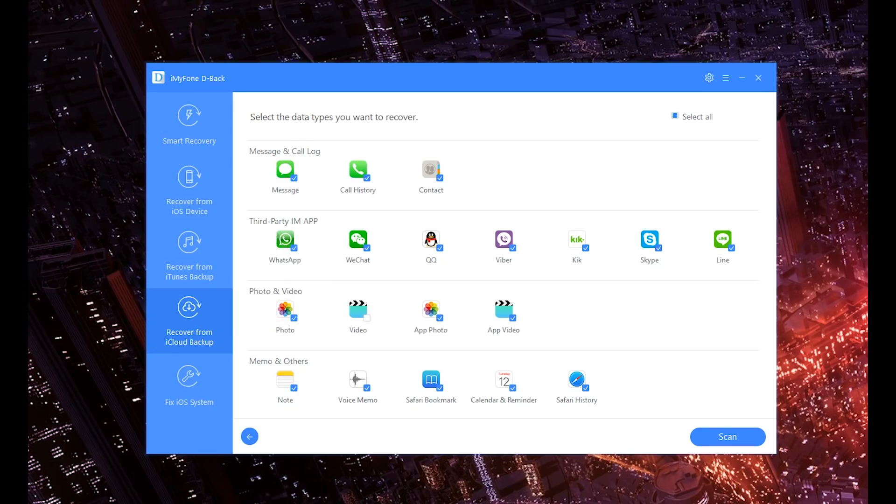
# Step: Exclude Photo, Note, Message and Contact, keep Call History, and scan to get 239 messages and 29 calls
pyautogui.click(294, 318)
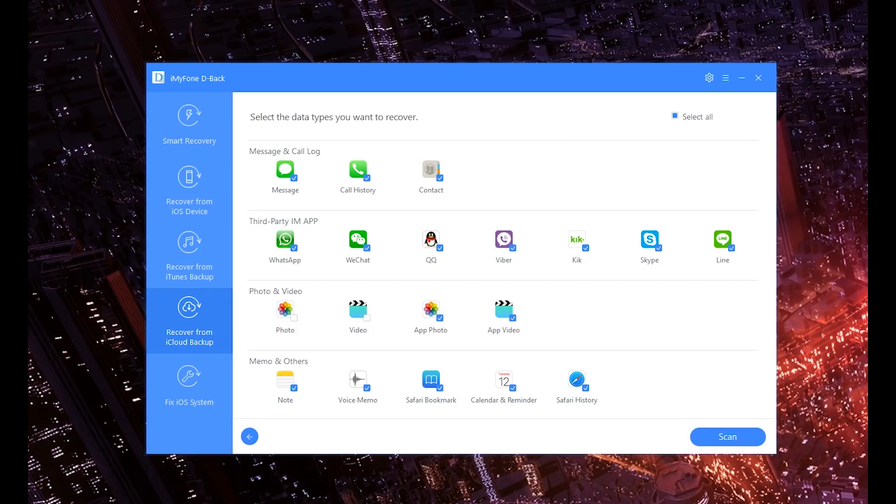
pyautogui.click(294, 388)
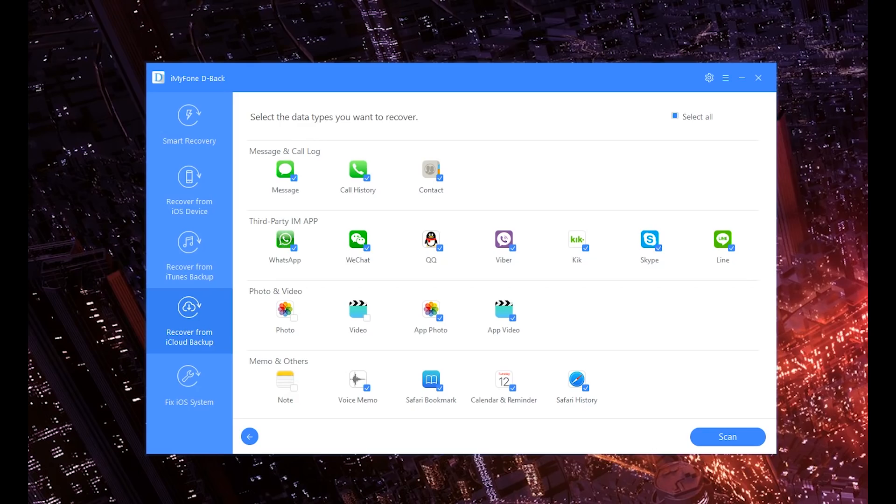
pyautogui.click(357, 170)
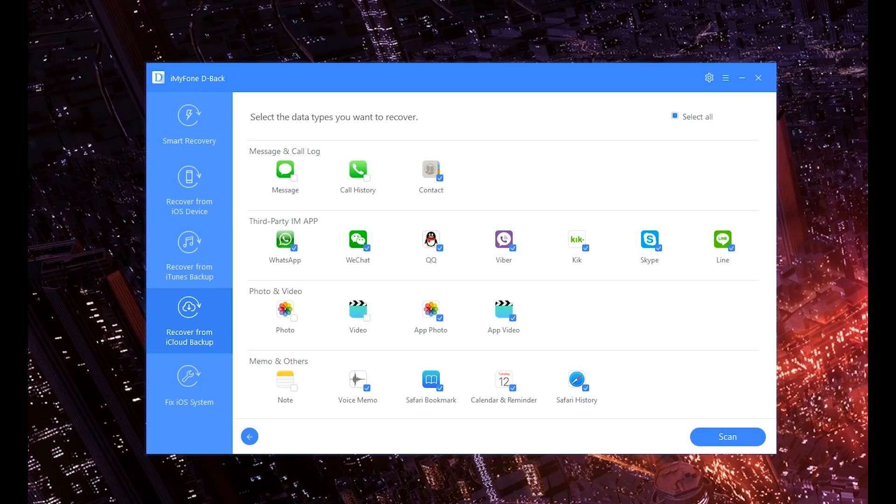
pyautogui.click(357, 171)
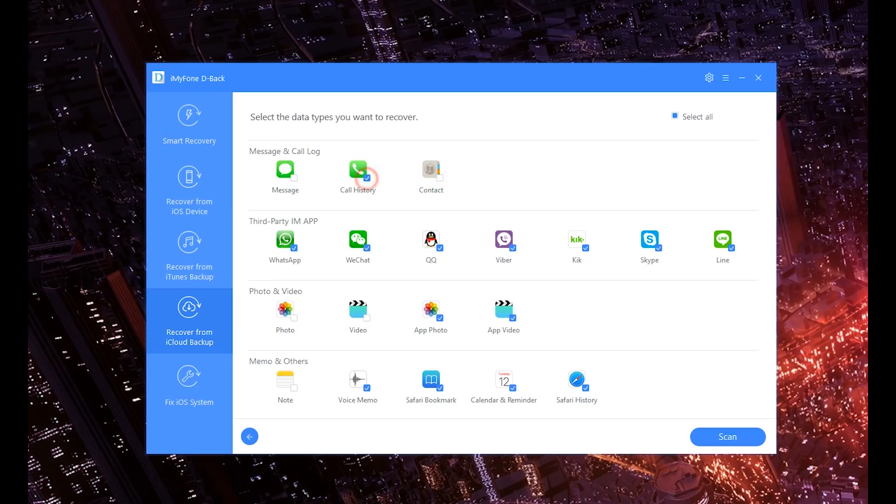
pyautogui.click(727, 437)
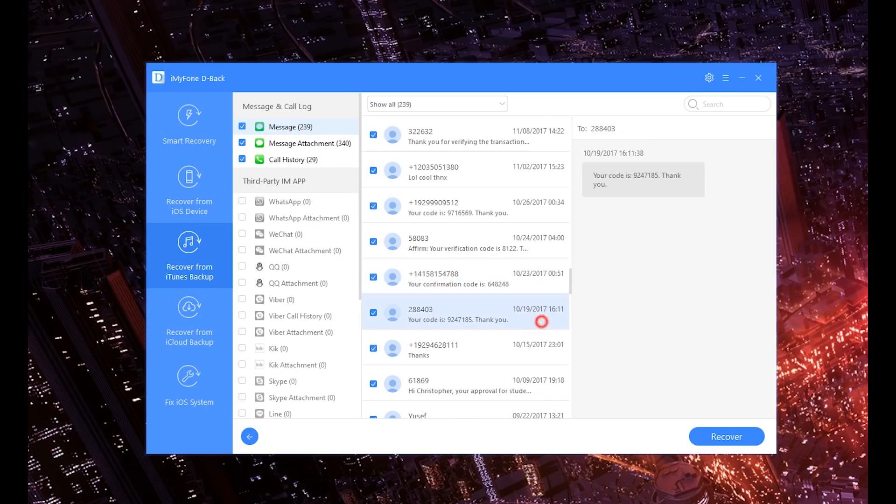
# Step: Preview the messages from 288403 and 61869, then go back to the Recover from iTunes Backup page
pyautogui.click(542, 321)
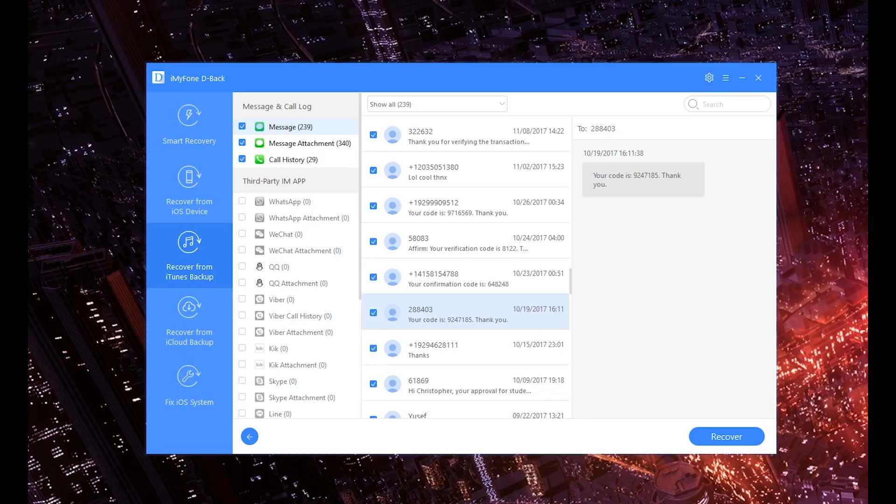
pyautogui.click(465, 385)
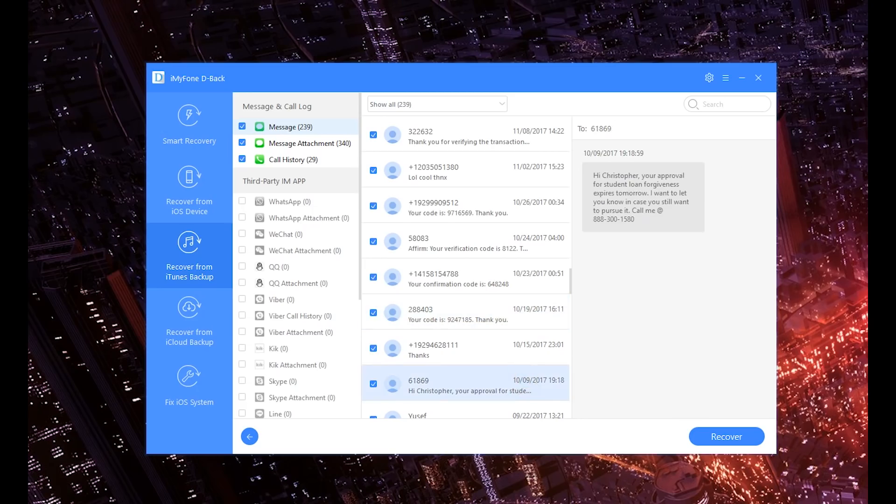
pyautogui.click(249, 436)
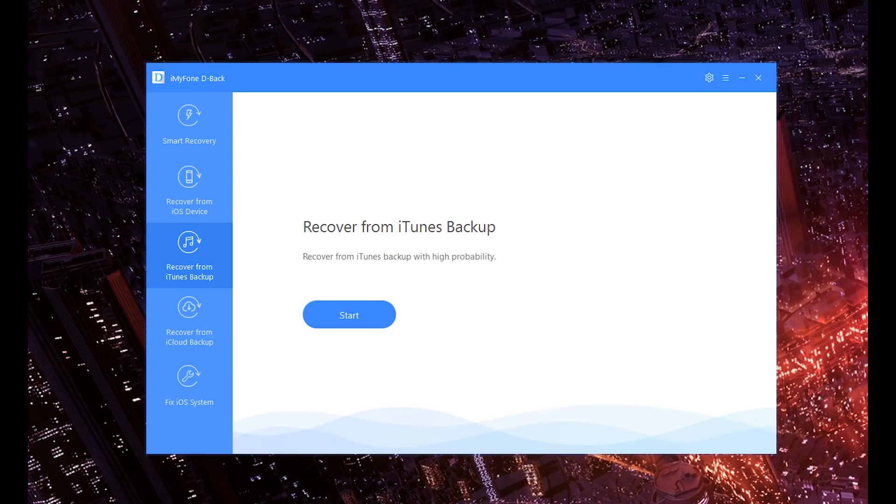
pyautogui.click(188, 386)
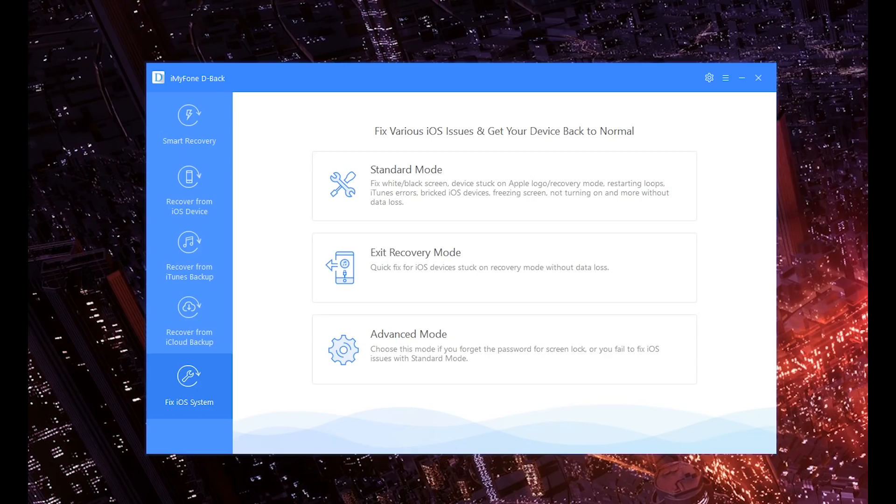
pyautogui.moveTo(504, 349)
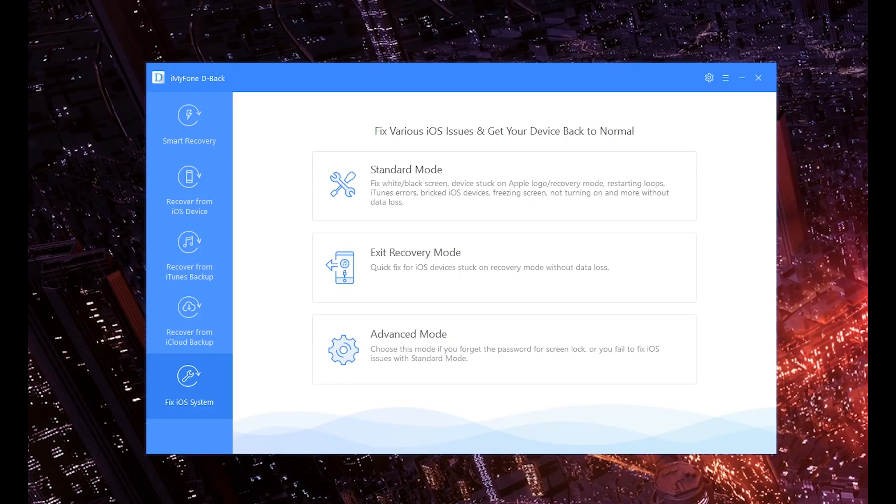
pyautogui.click(190, 254)
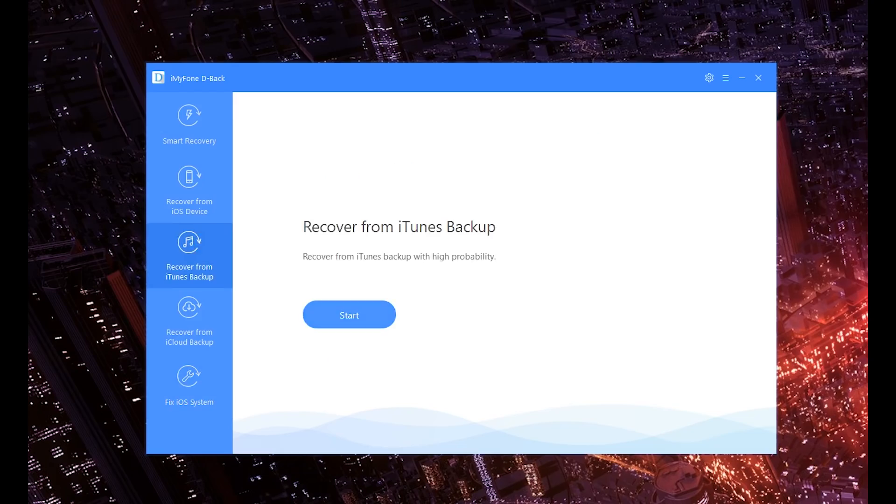
# Step: Start an iTunes backup recovery, pick a backup folder with Select, and scan to find App Photo (1)
pyautogui.click(348, 315)
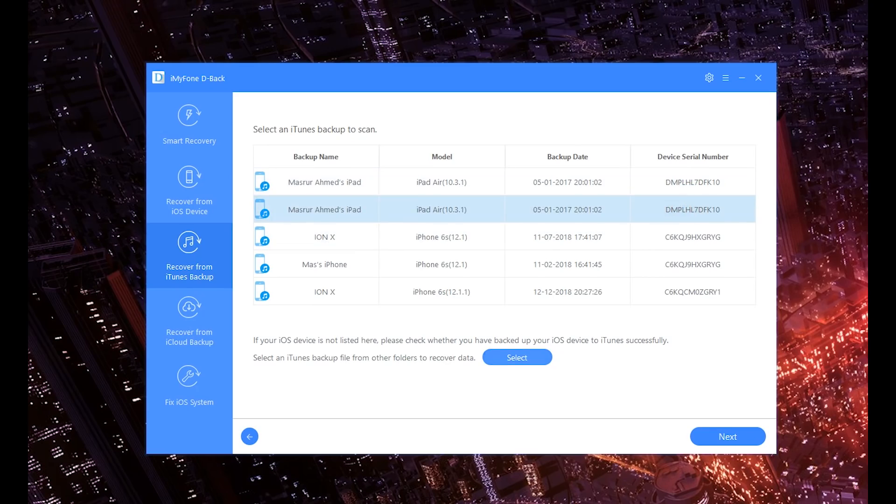
pyautogui.click(517, 357)
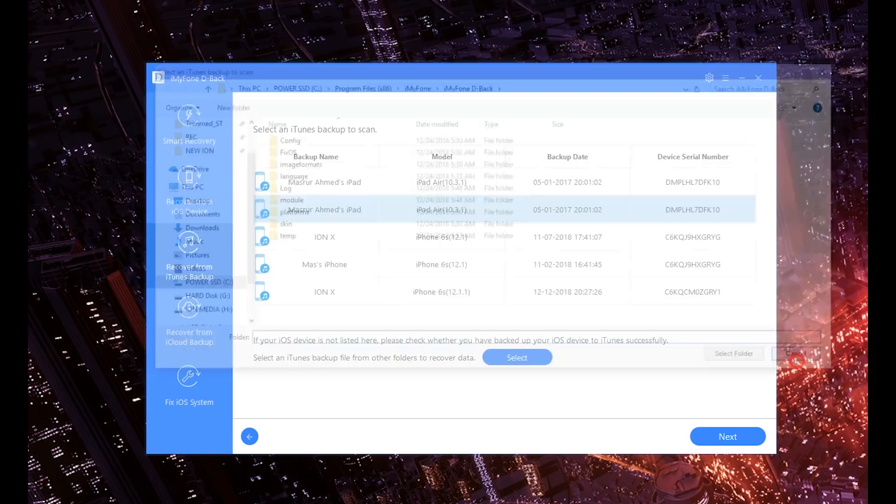
pyautogui.click(728, 436)
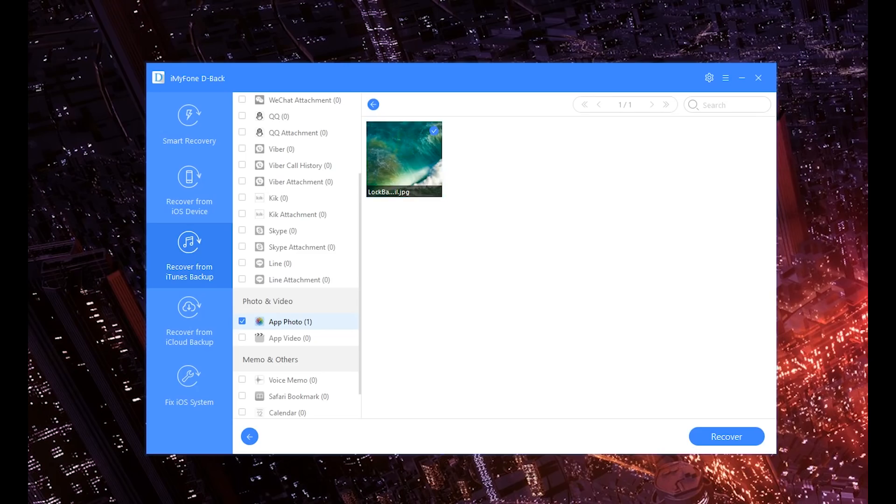
pyautogui.moveTo(404, 159)
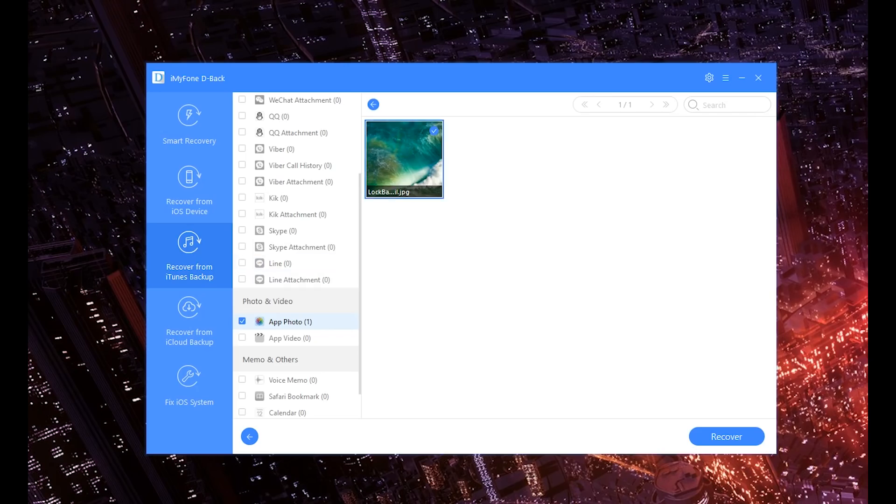
# Step: Recover the found app photo to the computer in .HTML format and show the output folder
pyautogui.click(434, 131)
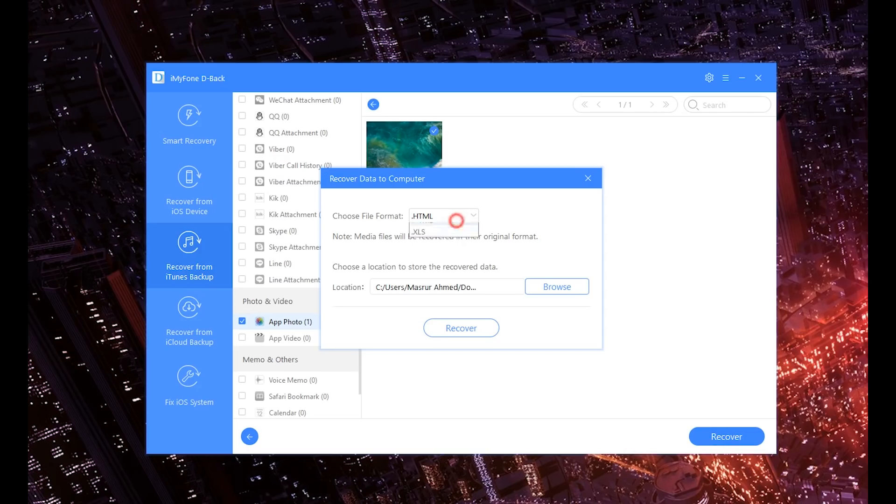
pyautogui.click(443, 215)
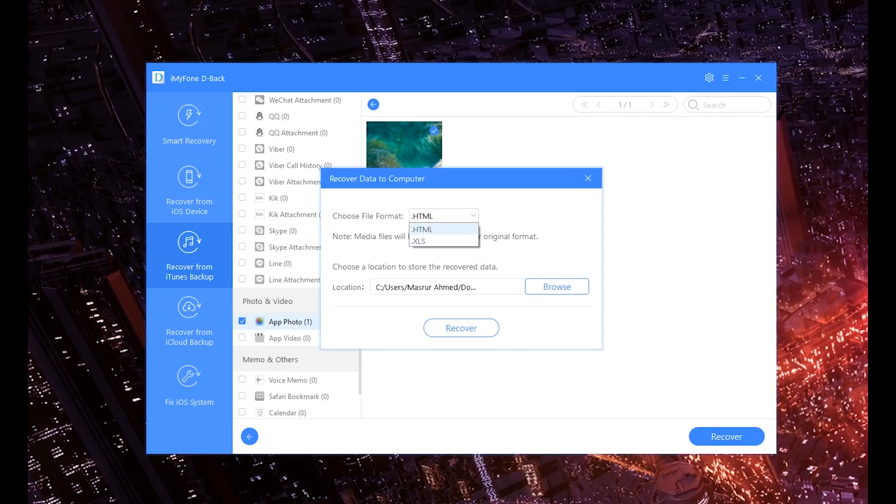
pyautogui.click(422, 229)
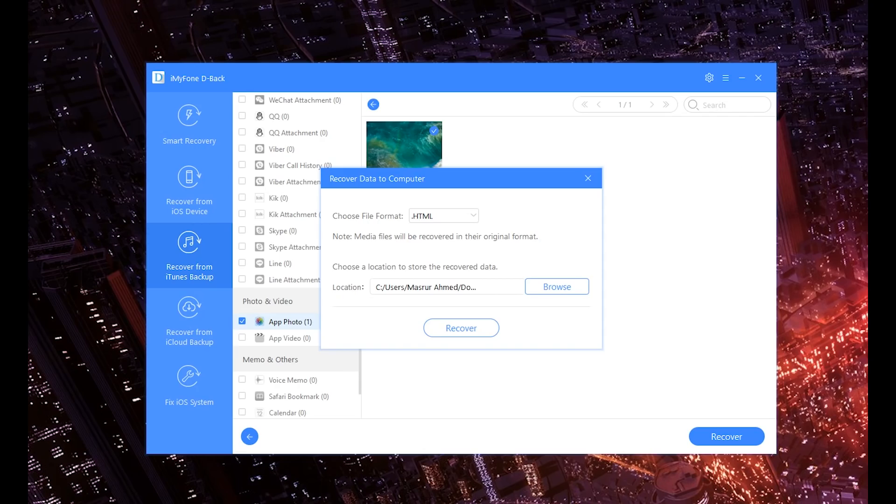
pyautogui.click(556, 286)
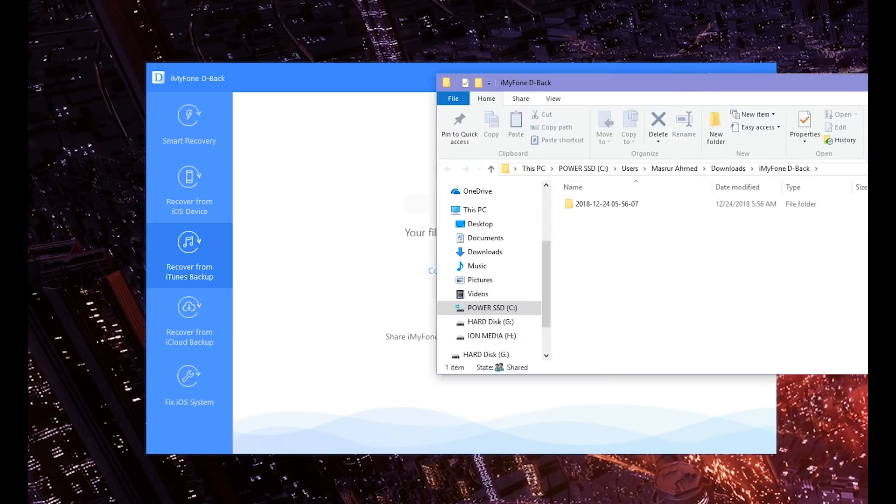
pyautogui.doubleClick(607, 203)
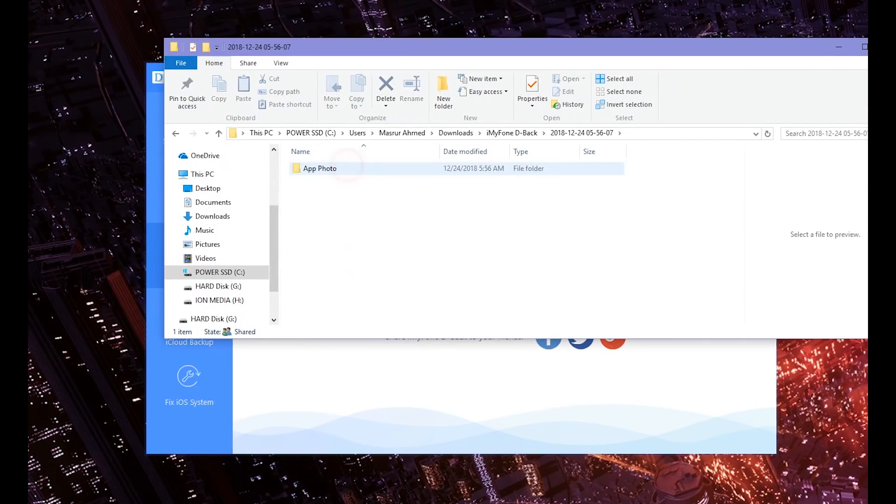
pyautogui.doubleClick(319, 168)
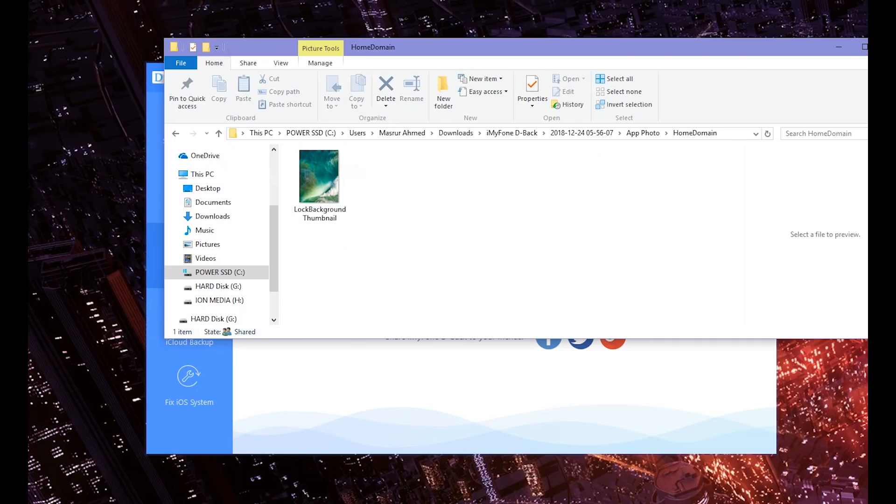
pyautogui.click(319, 177)
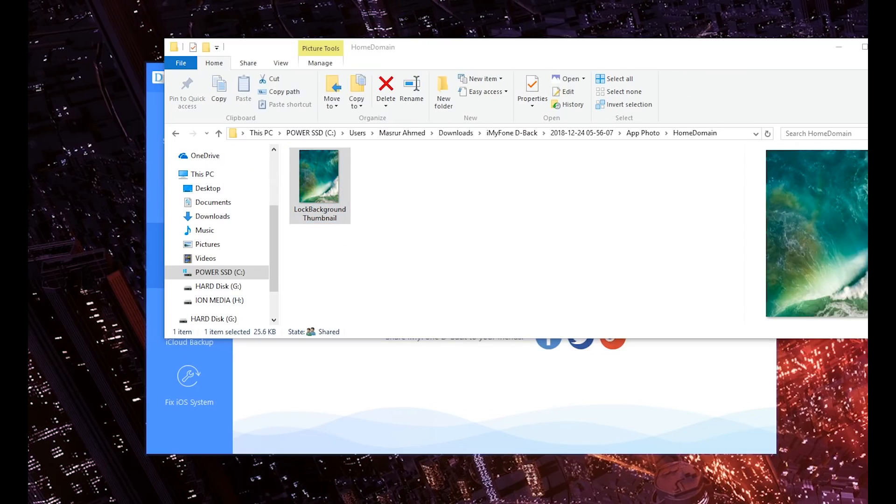
pyautogui.click(319, 177)
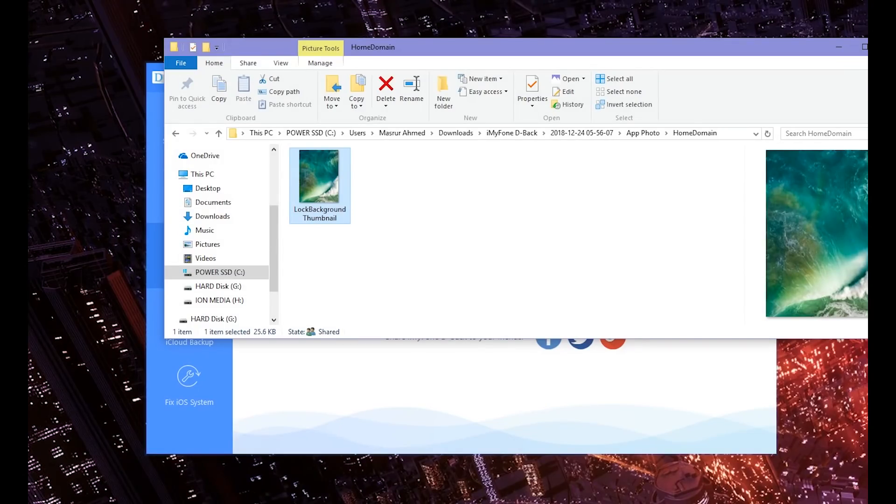